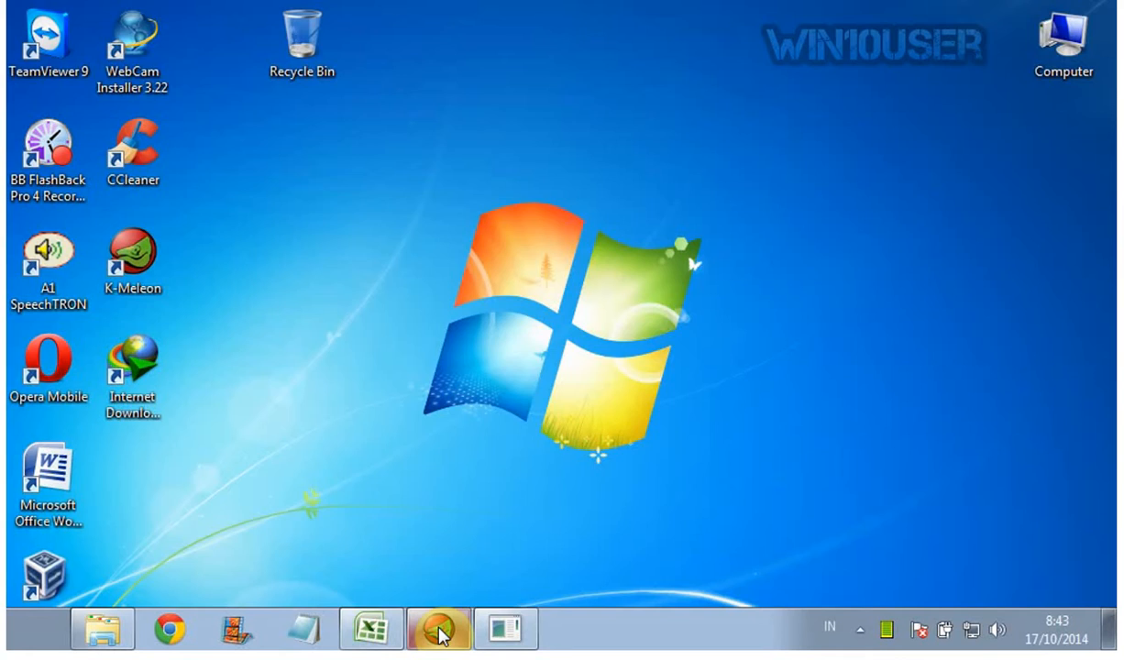
Download AlfaFolderLocker.exe (2.30 MB) from SourceForge in K-Meleon and run the installer
click(437, 629)
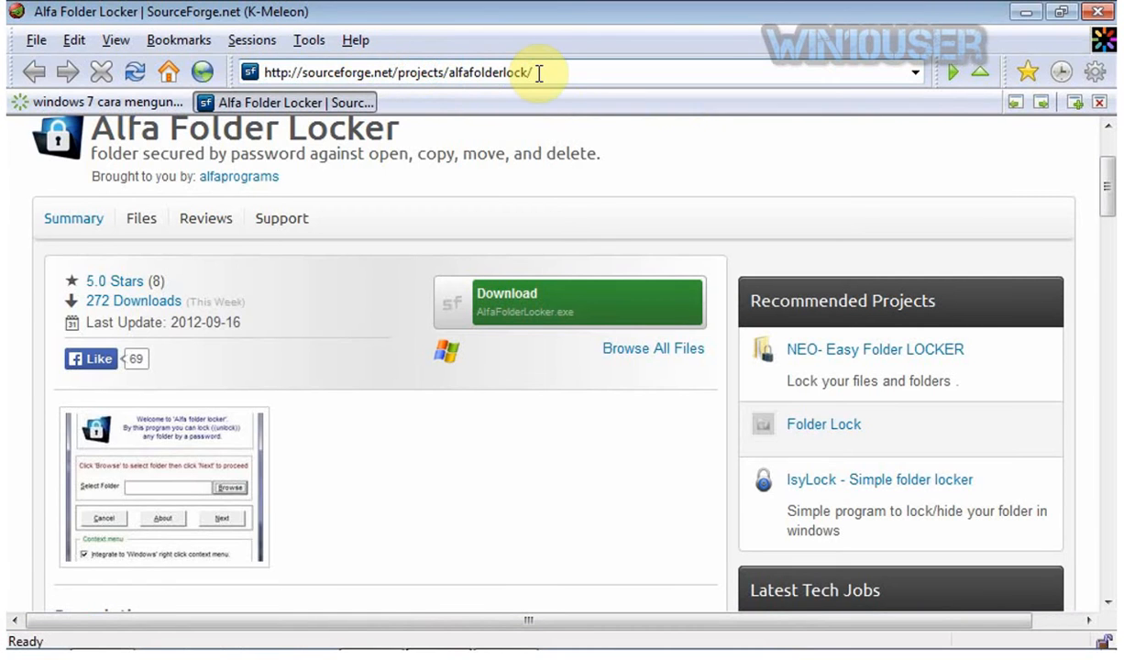
mouse_move(532, 162)
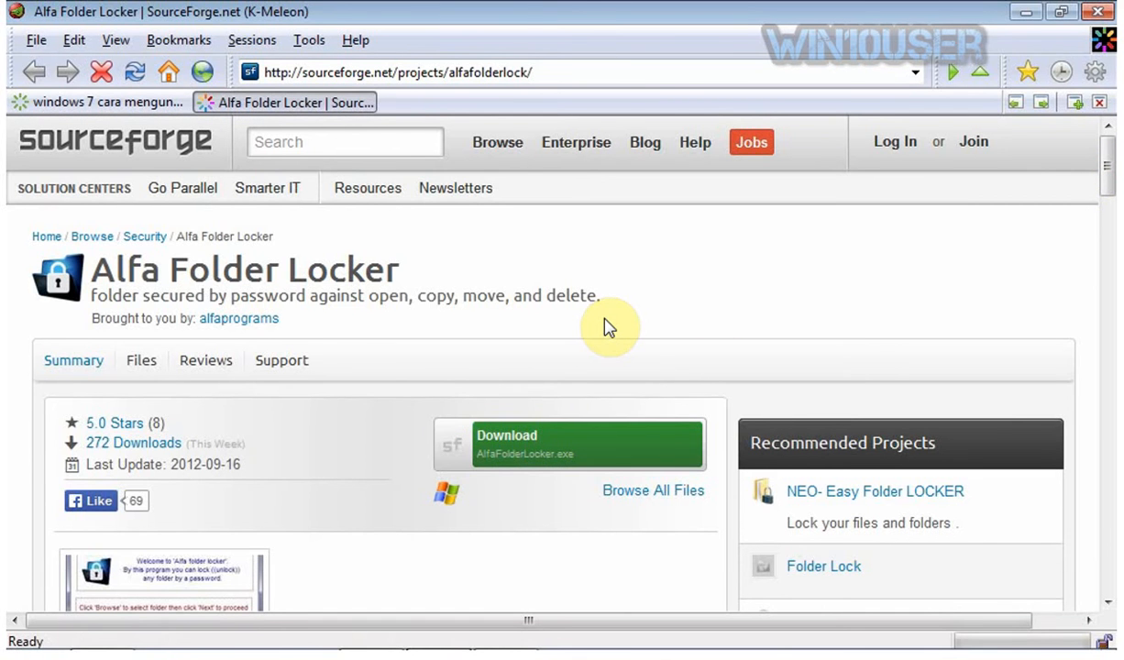
click(568, 444)
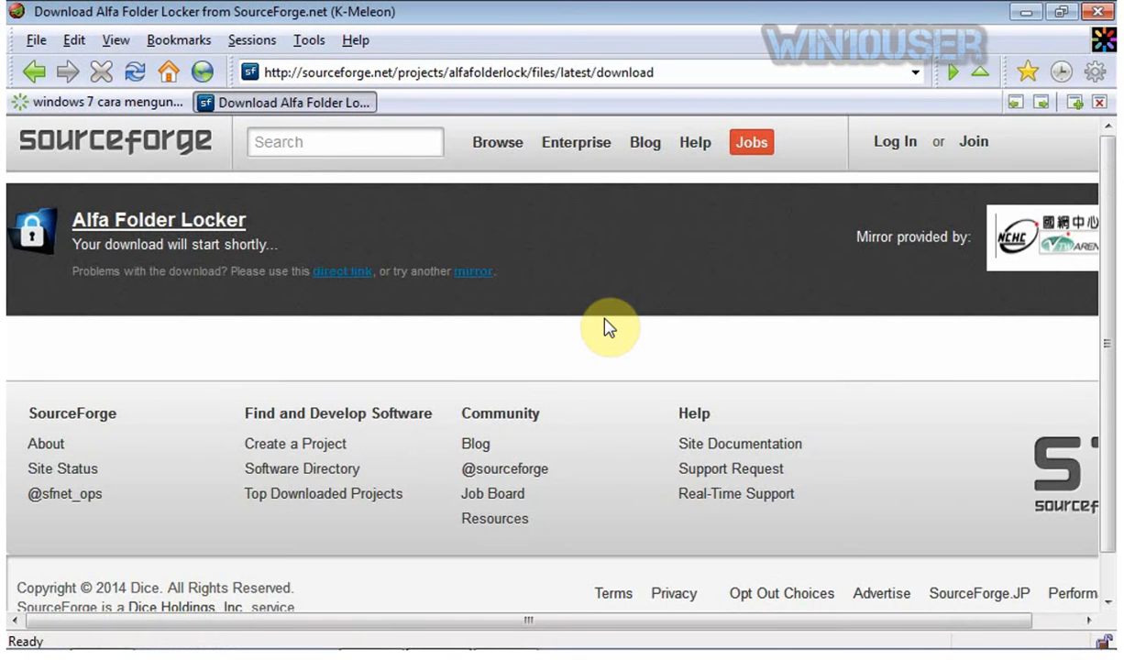
mouse_move(924, 282)
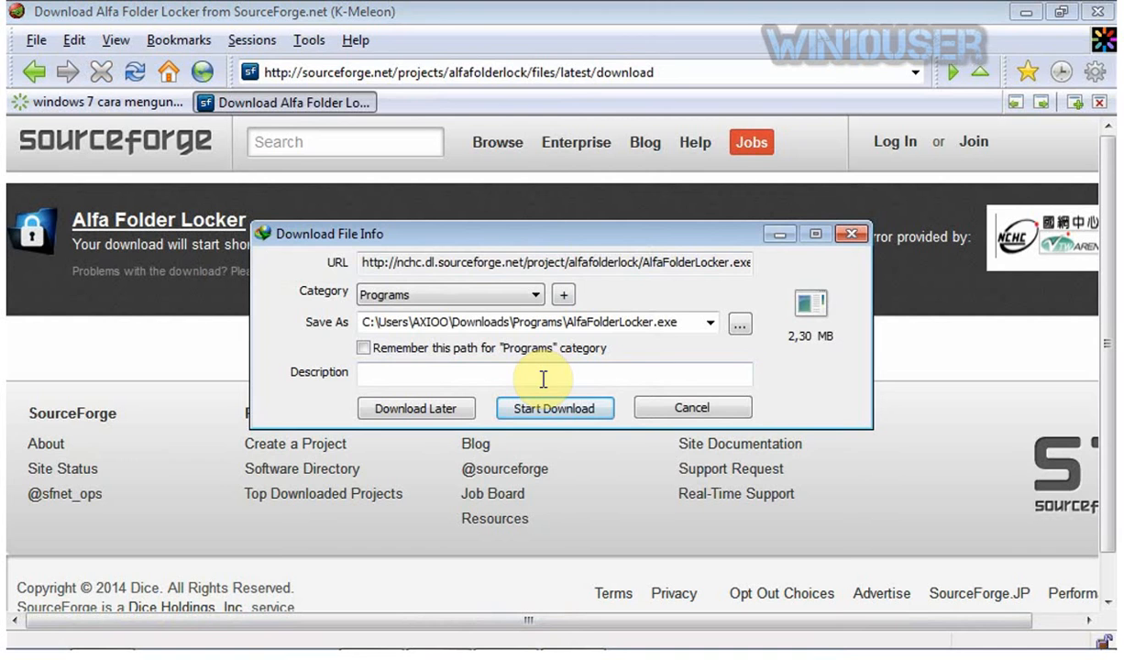
click(554, 407)
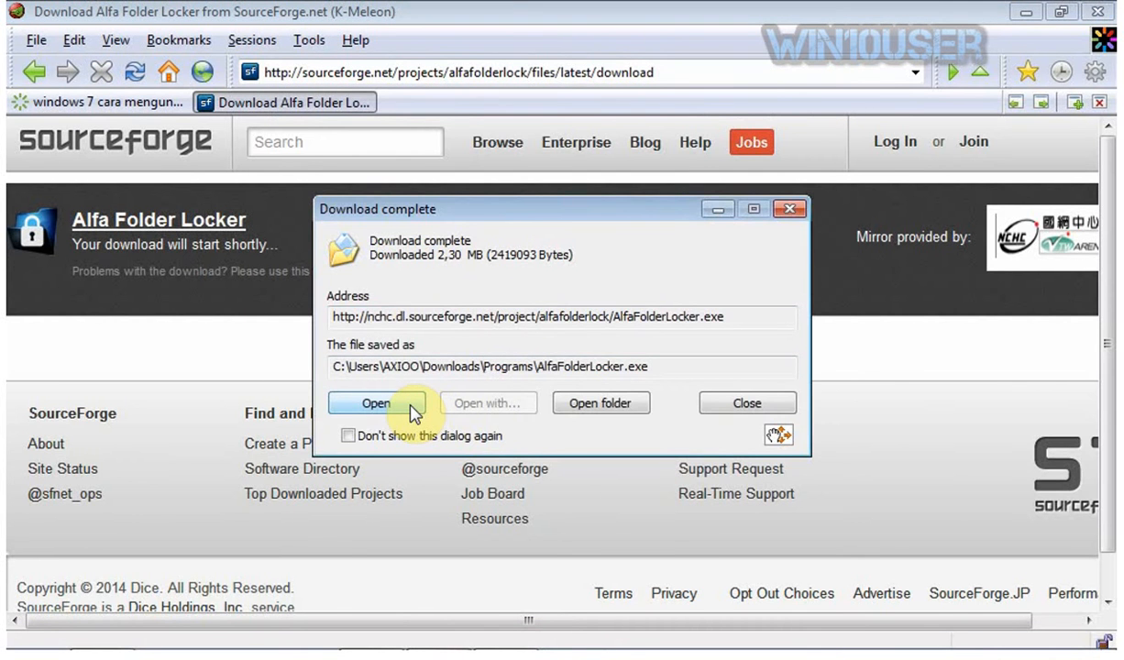
click(376, 404)
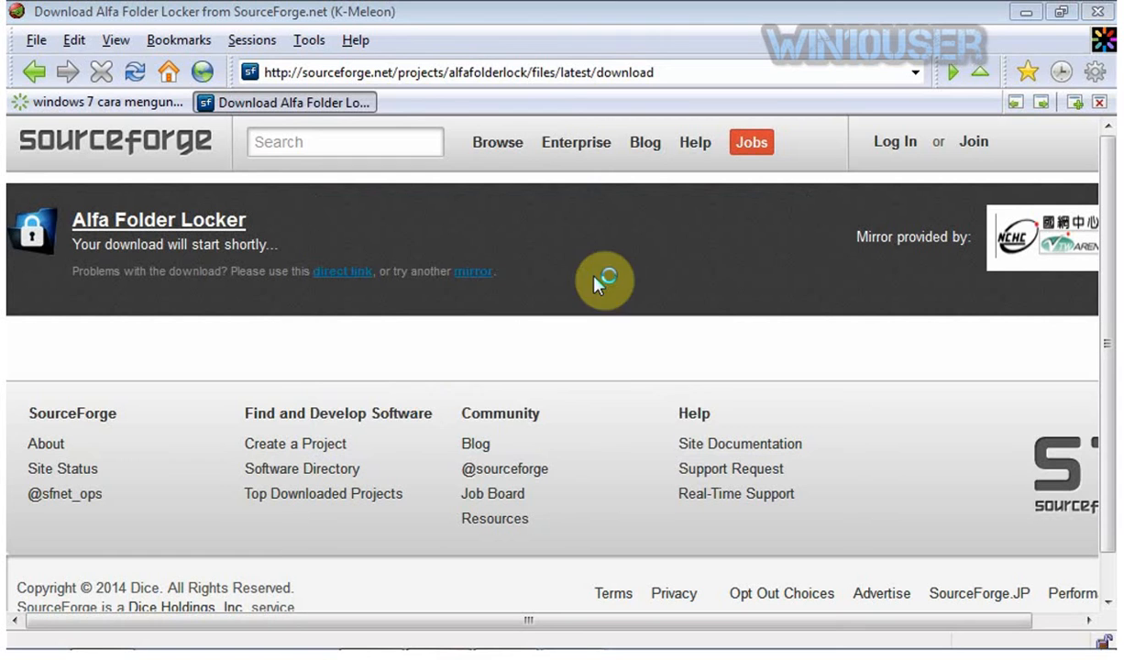
Move past the setup welcome page and accept the license agreement
click(585, 341)
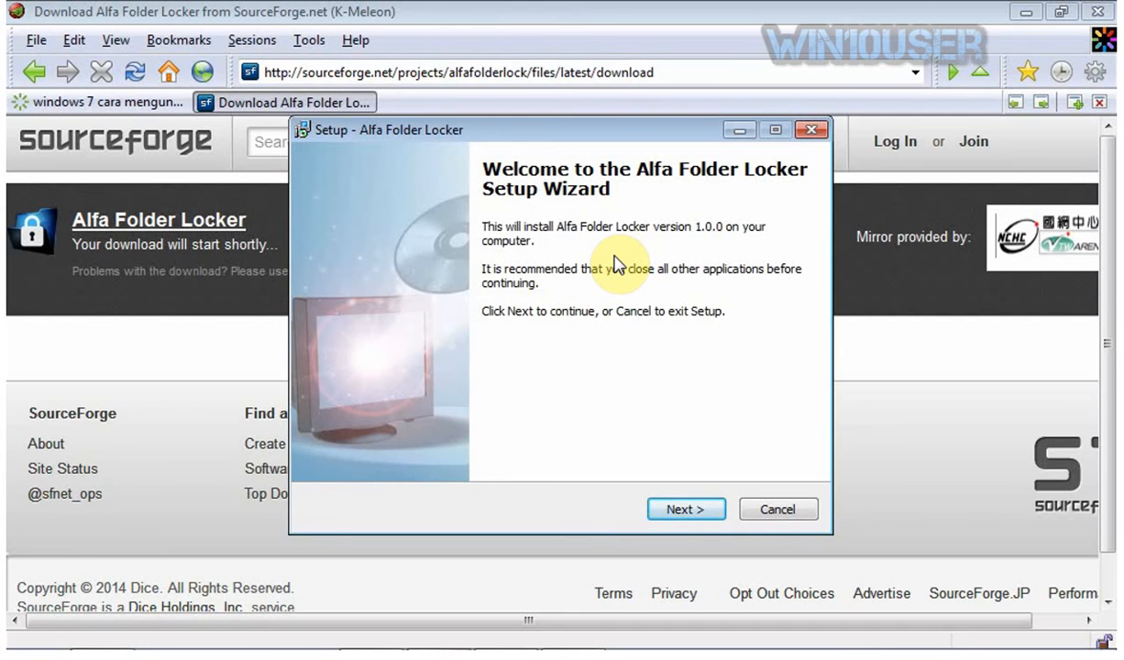
click(685, 510)
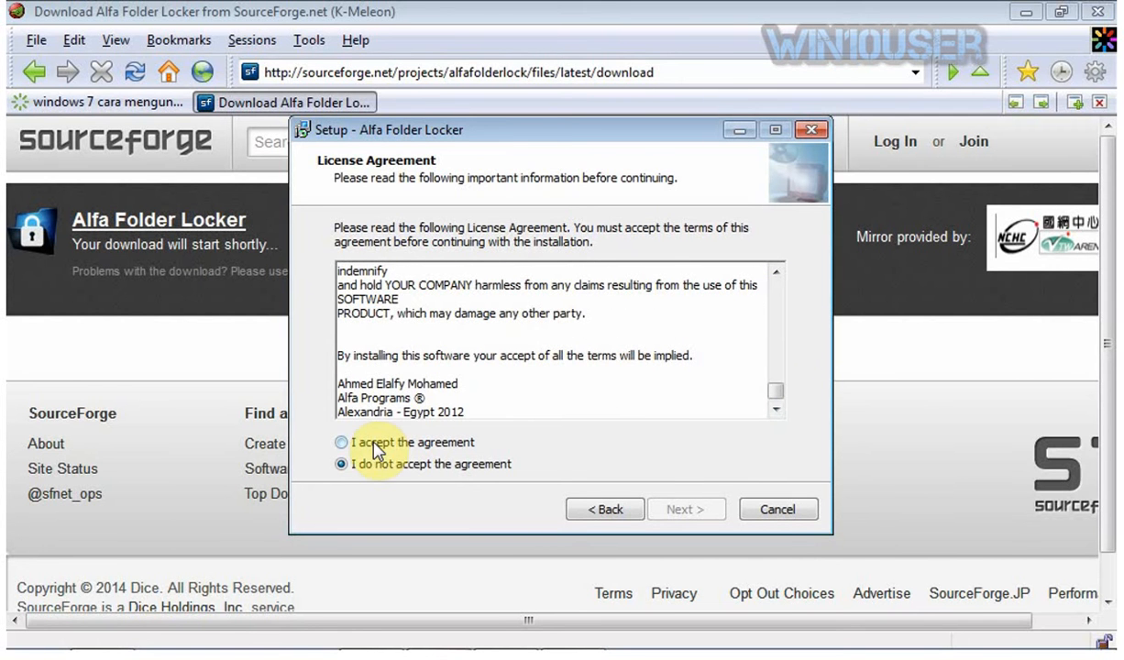
click(341, 442)
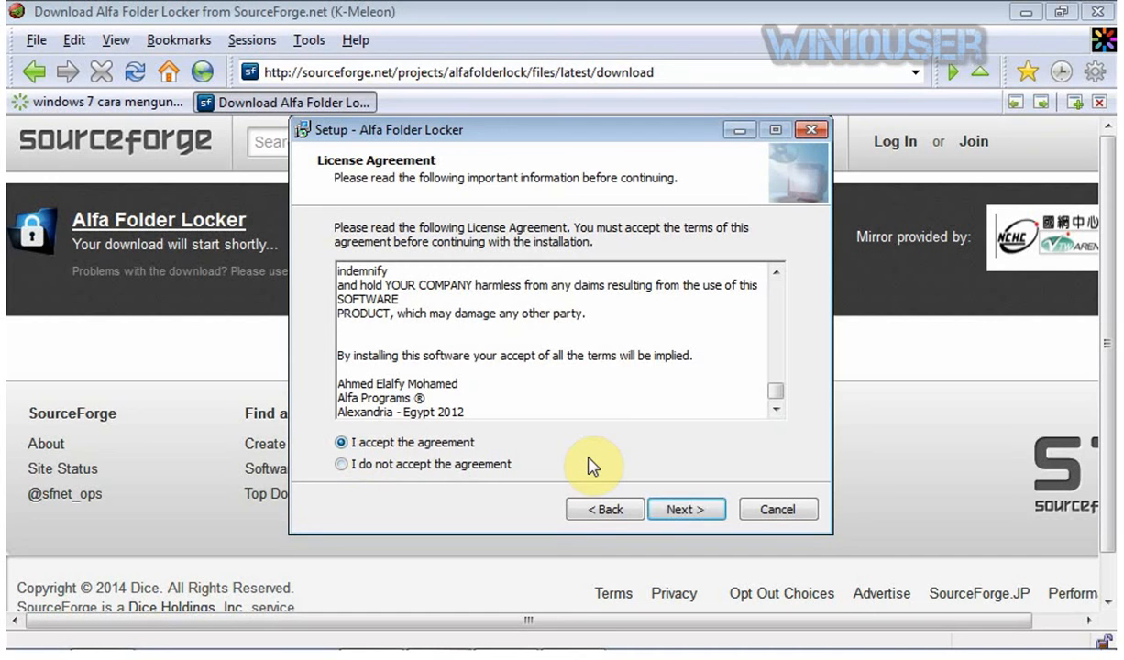
Keep the default install folder and default Start Menu folder
click(686, 510)
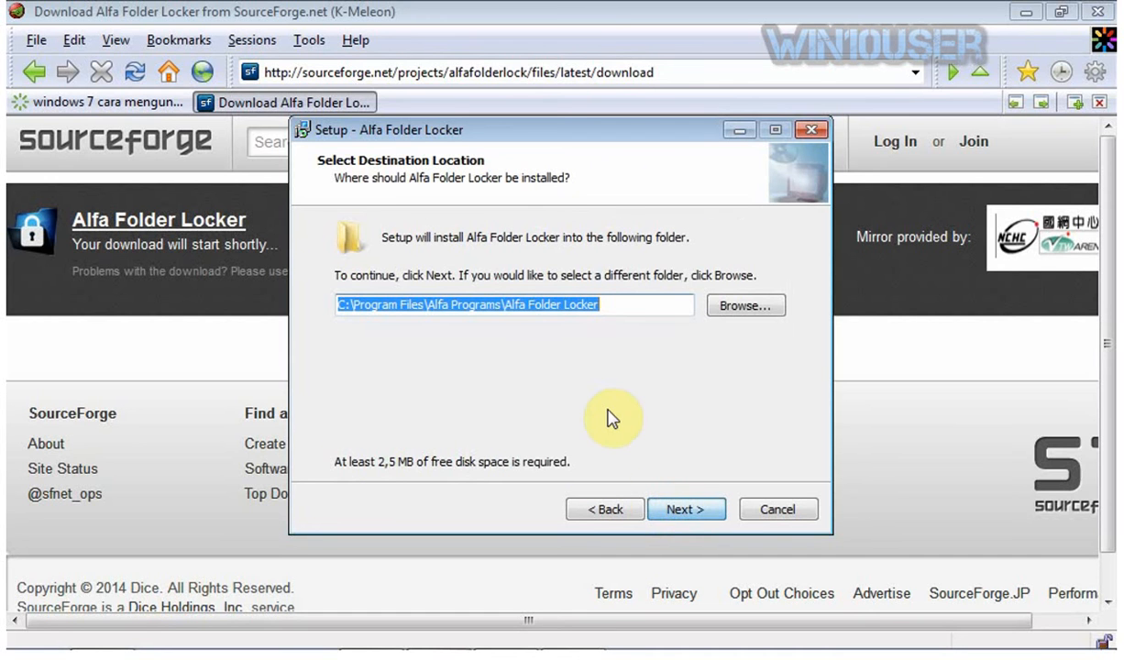
mouse_move(590, 384)
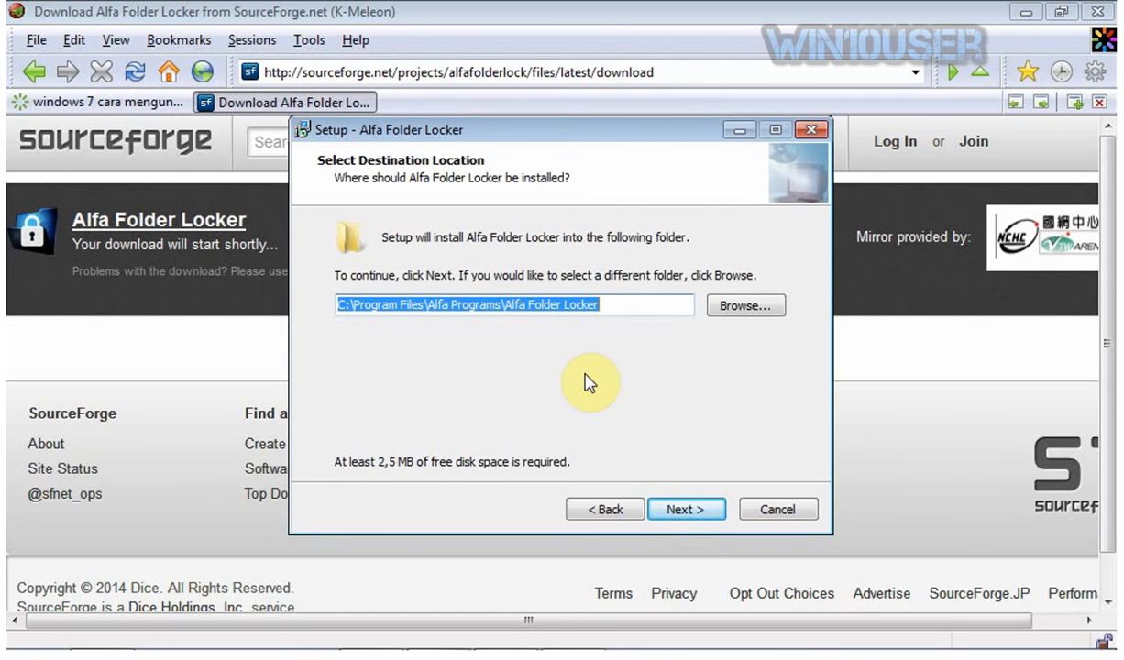
click(686, 509)
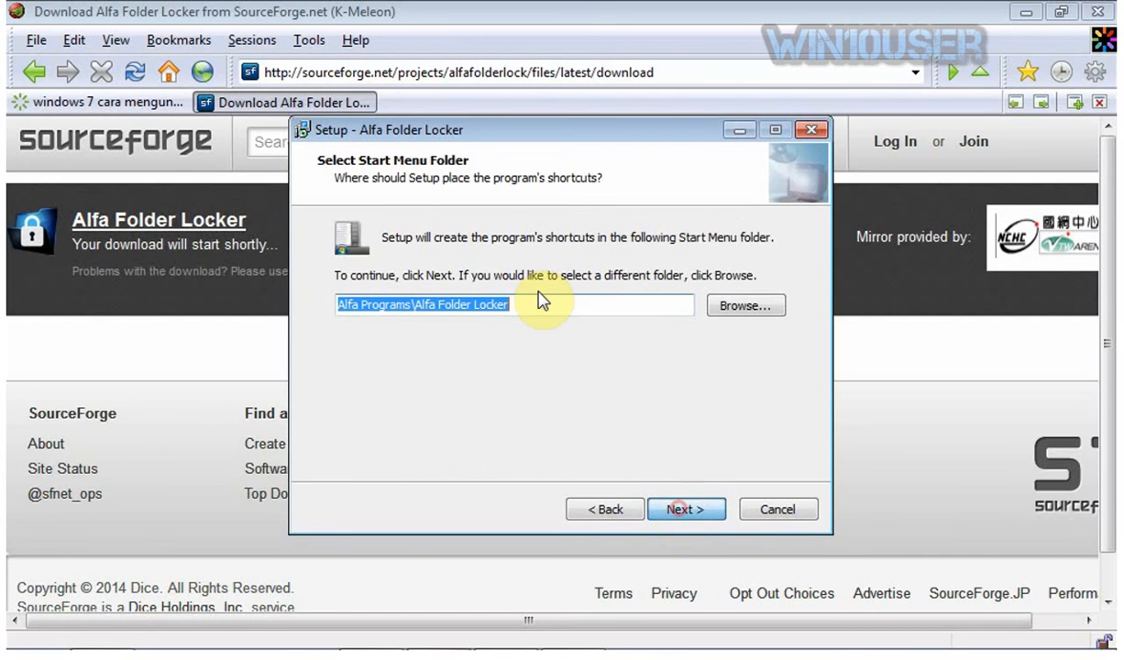
click(547, 304)
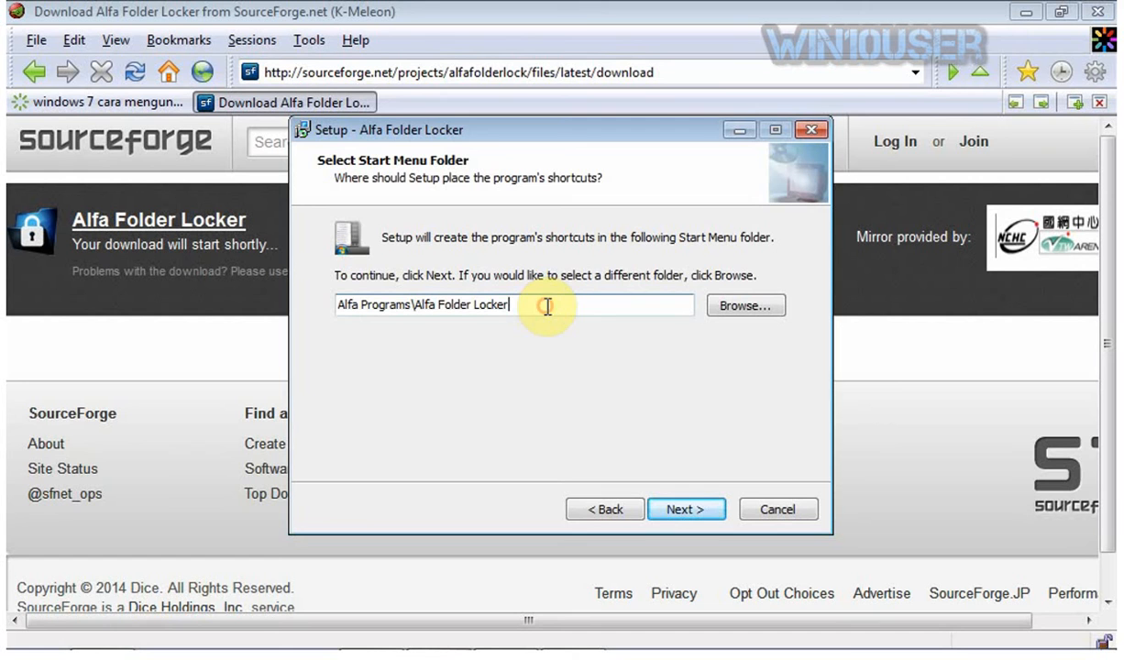
click(686, 510)
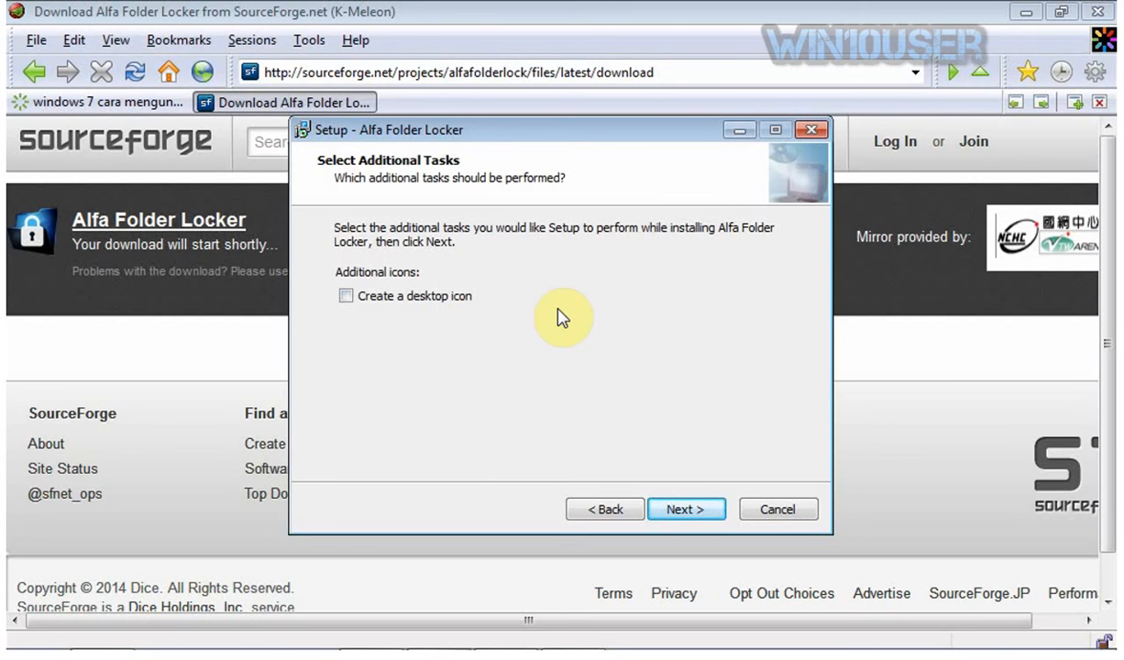
Enable 'Create a desktop icon', install Alfa Folder Locker and finish, launching the program
click(346, 295)
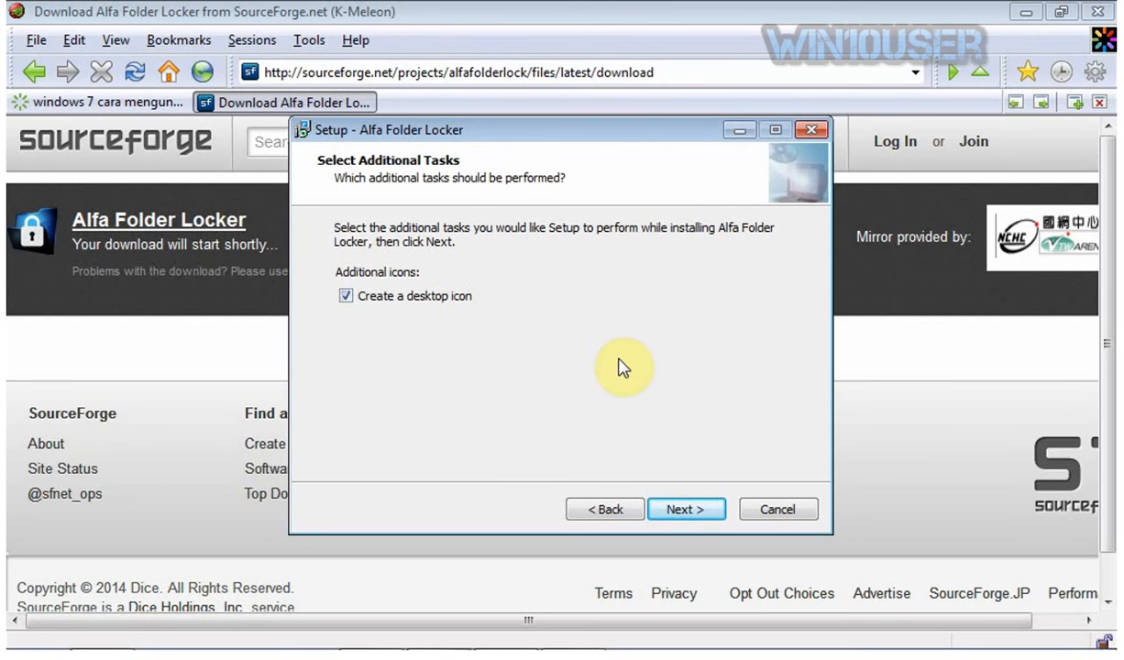
click(686, 510)
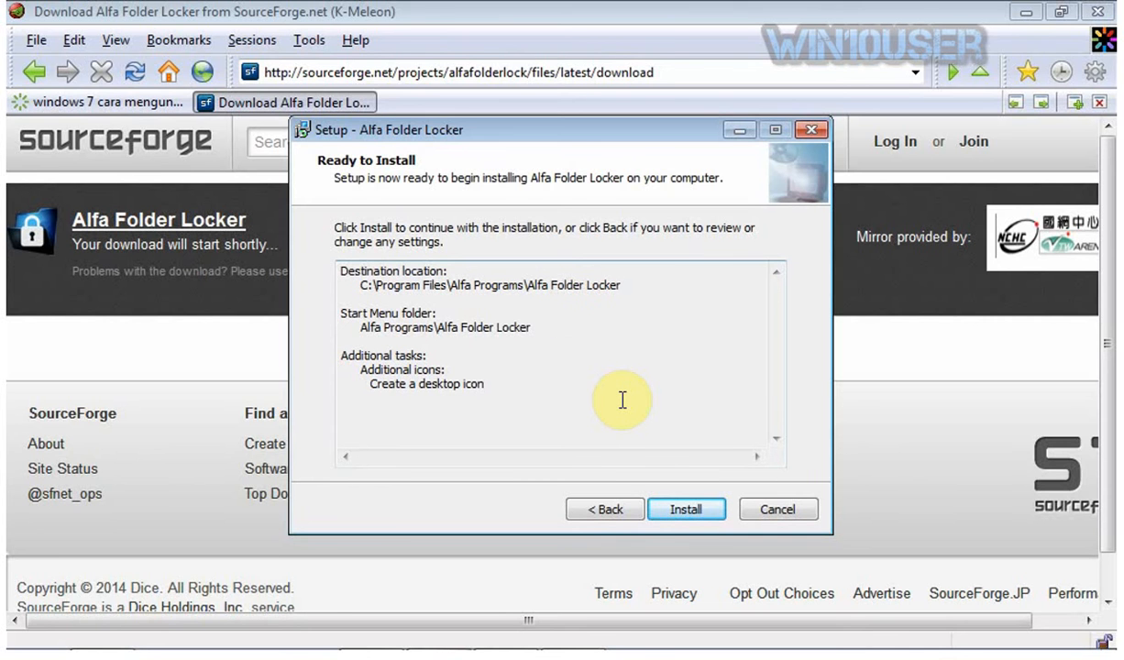
click(686, 510)
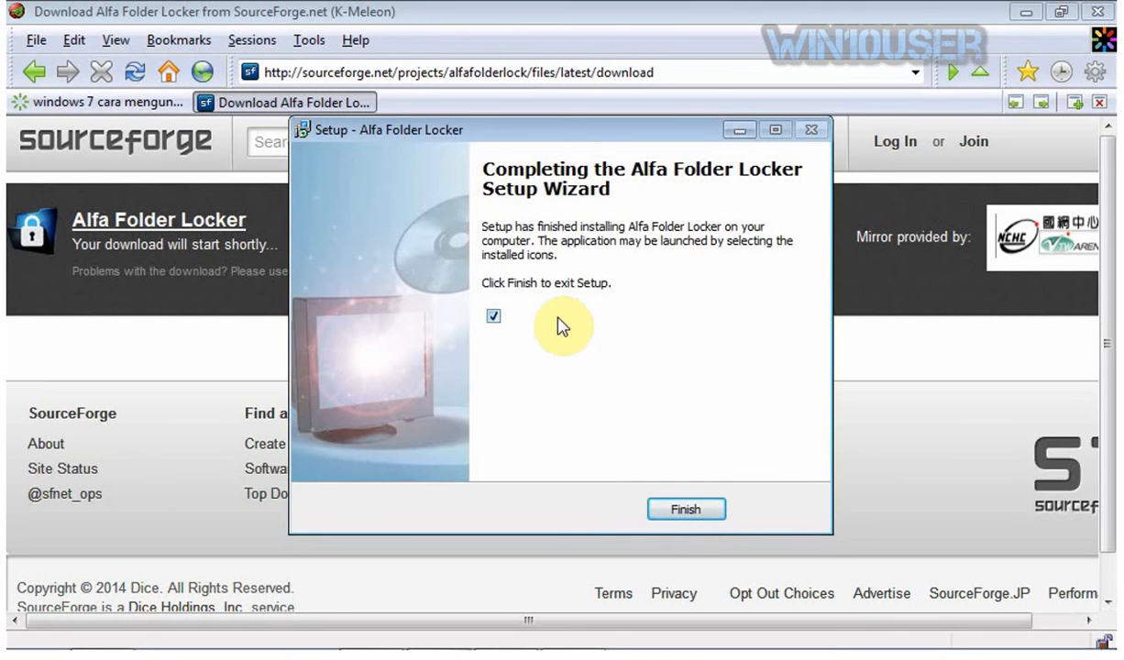
click(686, 510)
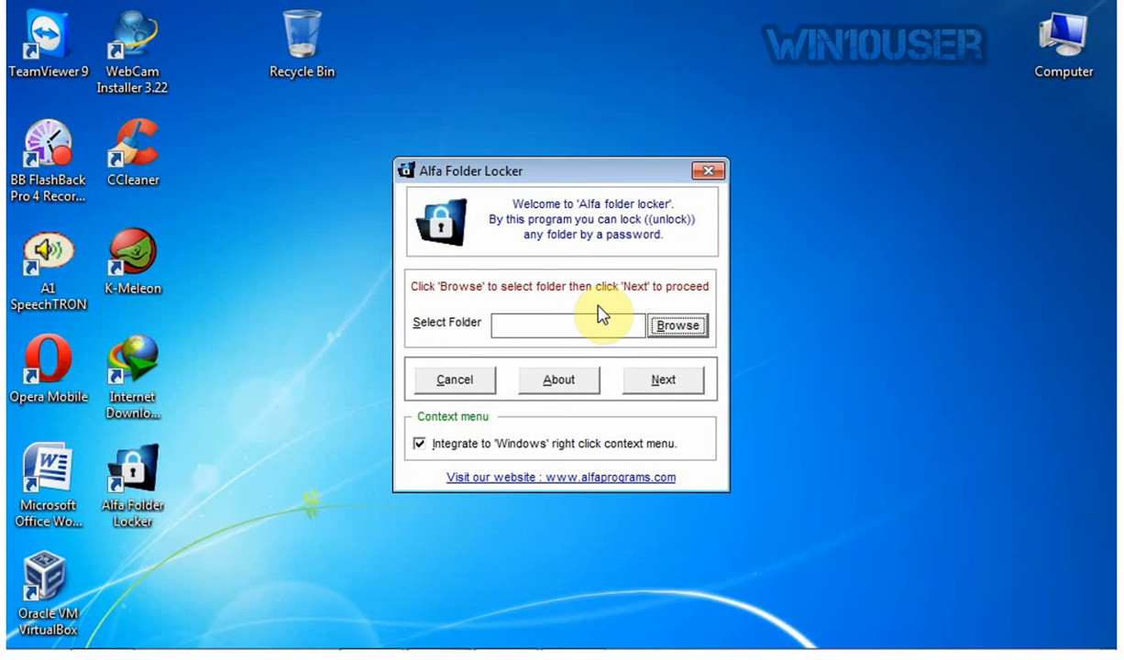
mouse_move(565, 204)
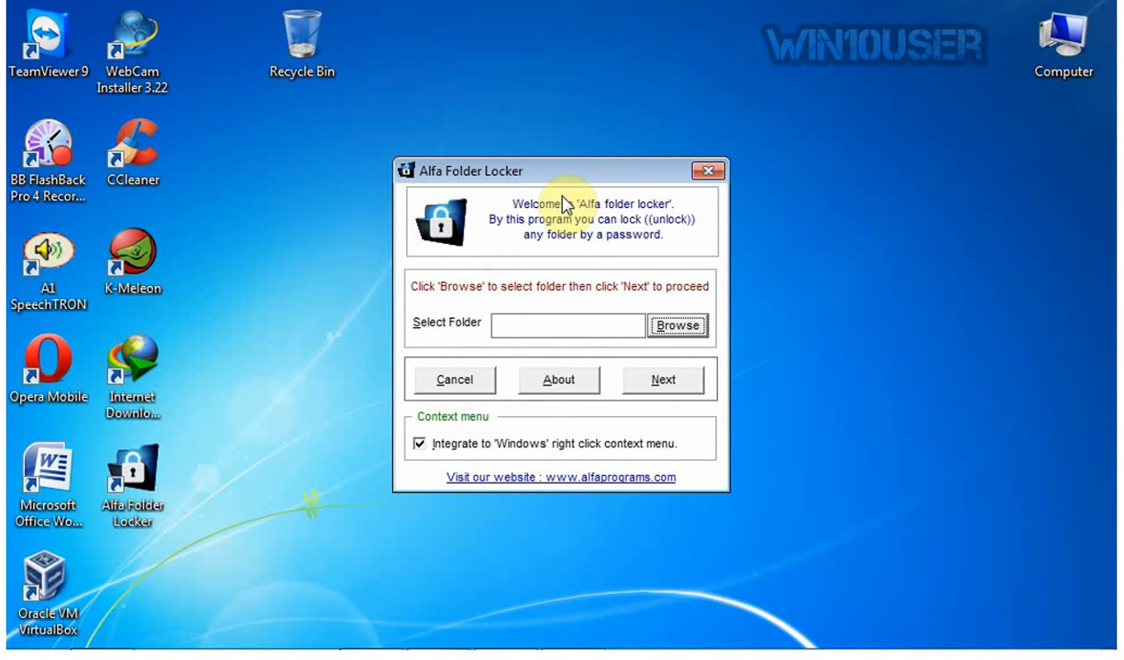
mouse_move(800, 385)
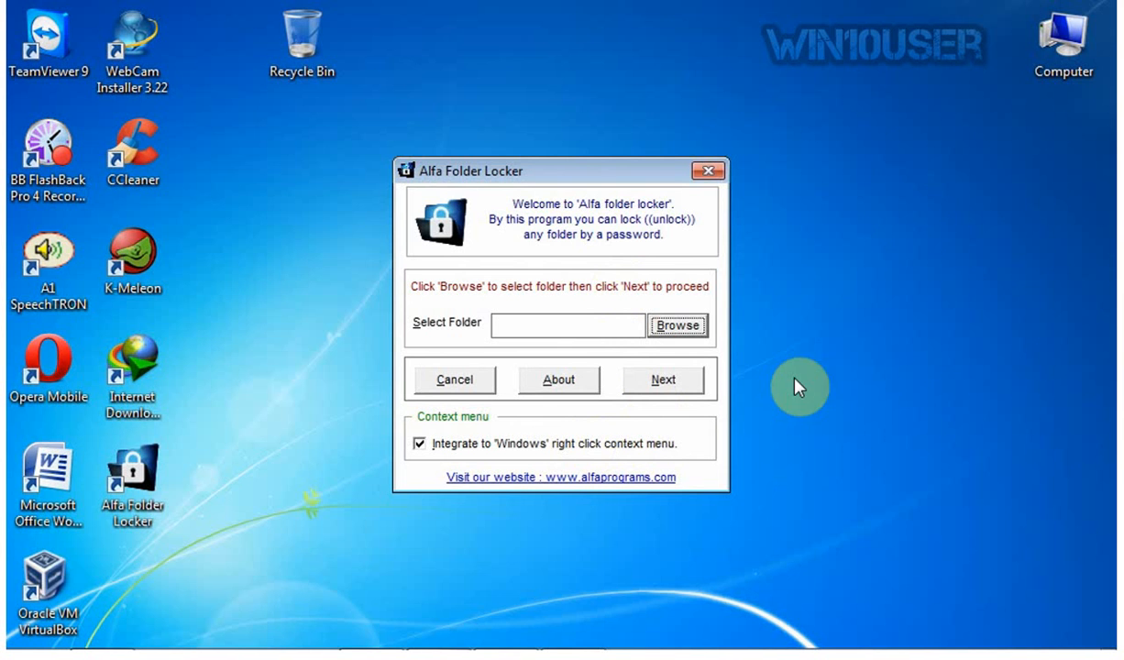
mouse_move(860, 367)
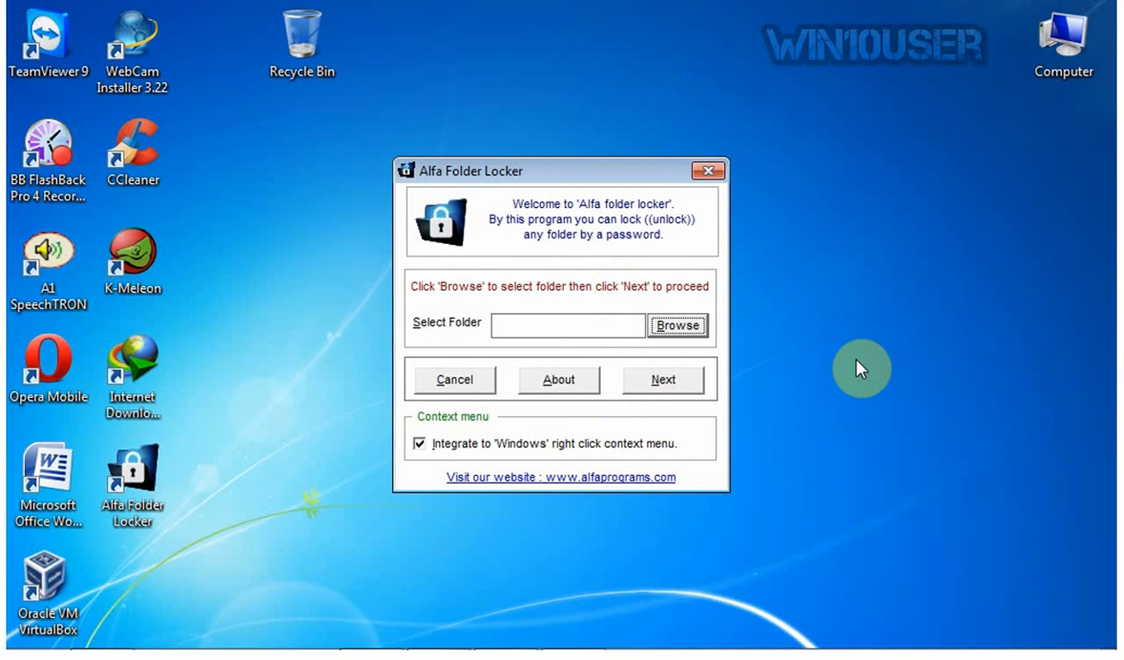
Browse to musik under Local Disk (D:) so D:\musik becomes the folder to protect
click(678, 326)
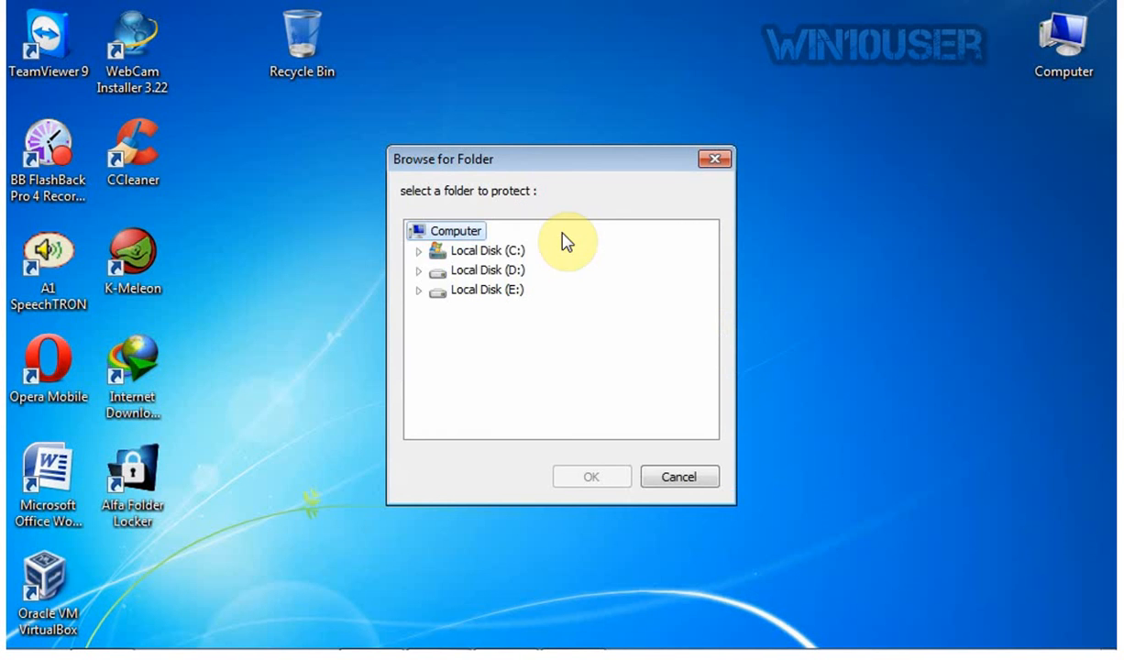
click(418, 270)
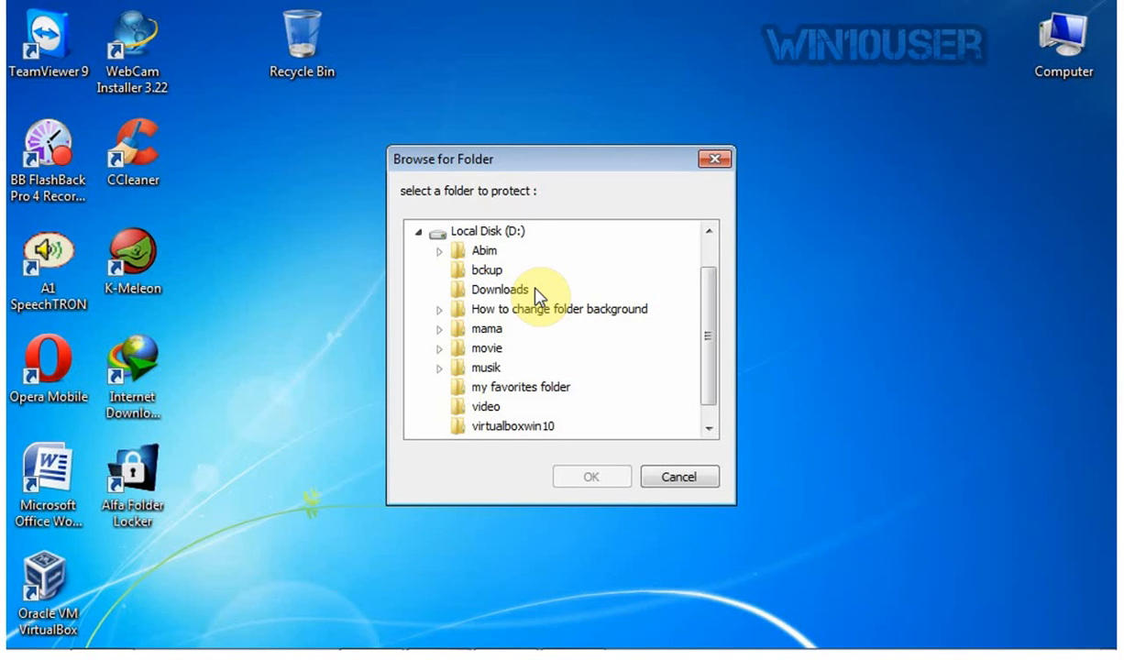
mouse_move(541, 296)
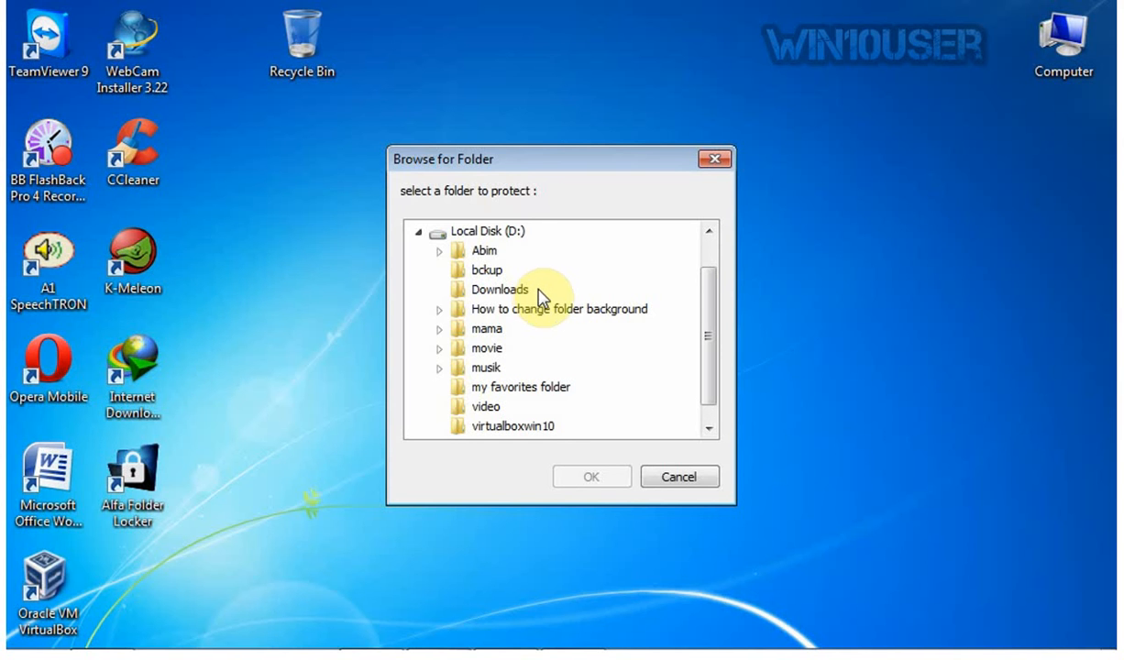
click(486, 367)
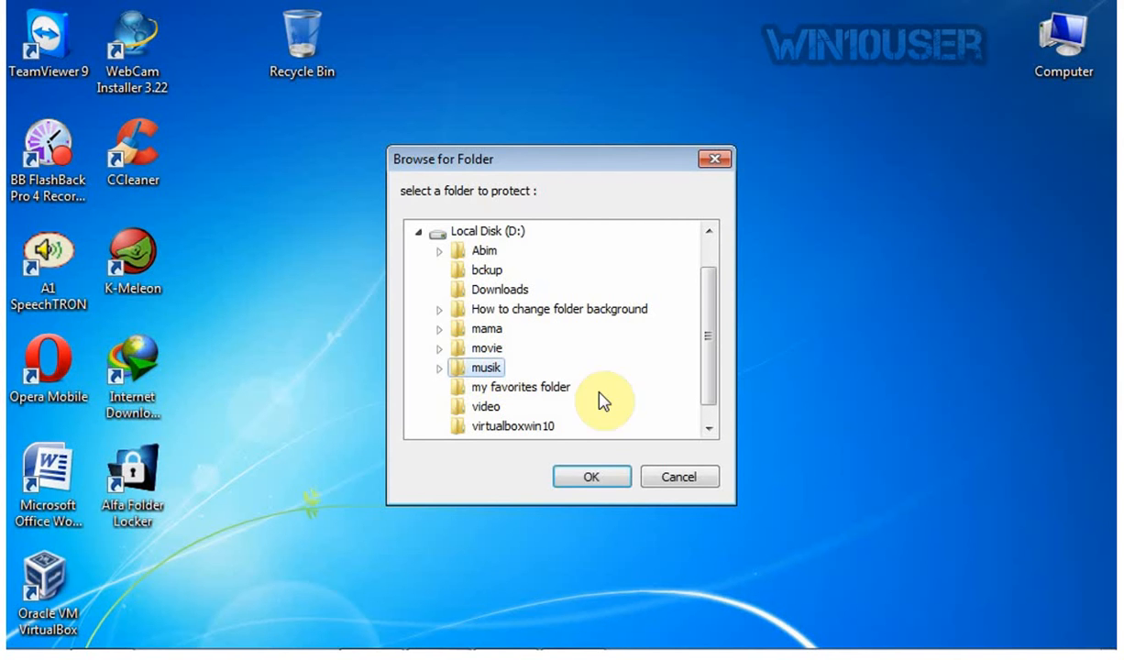
click(591, 476)
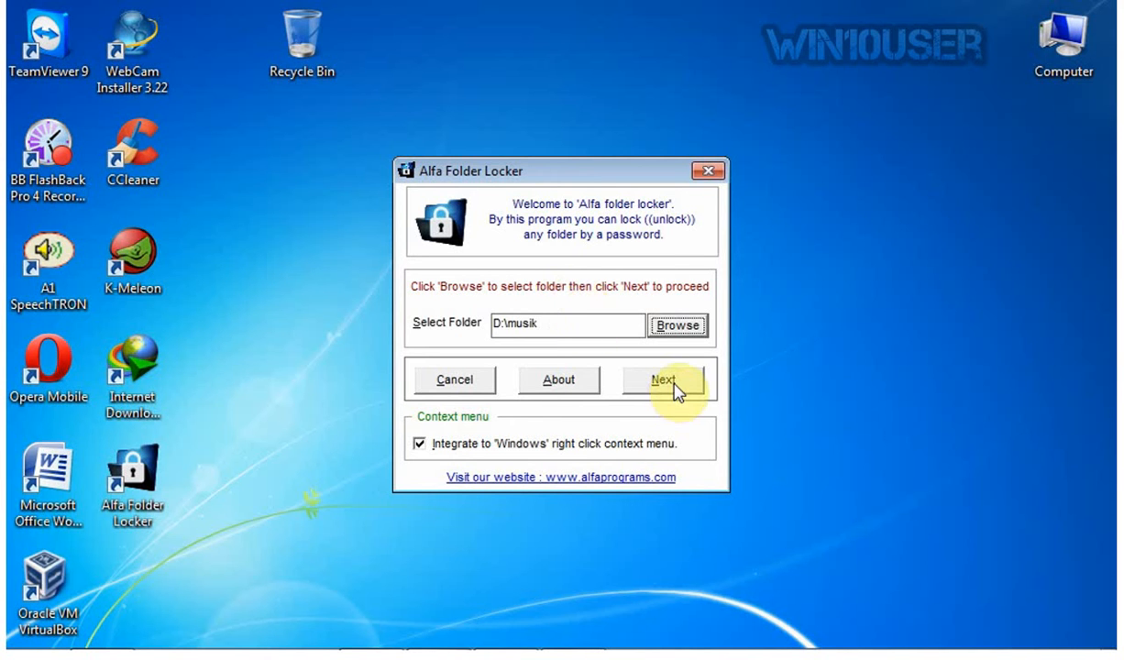
Enter and confirm a password, then lock D:\musik with it
click(662, 380)
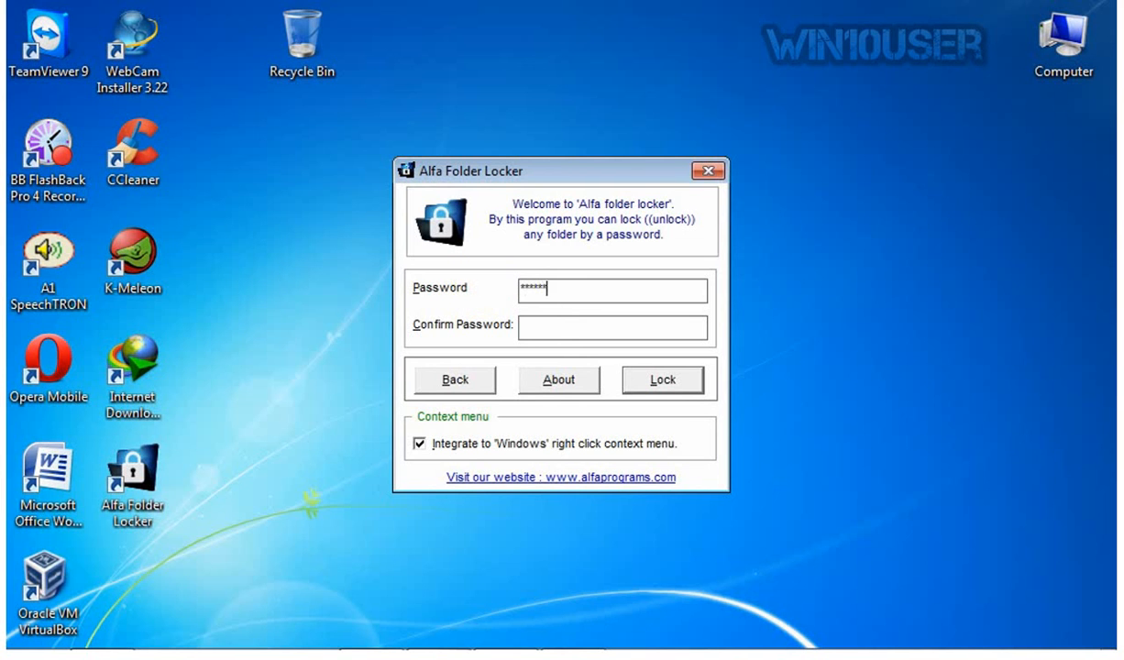
text(****)
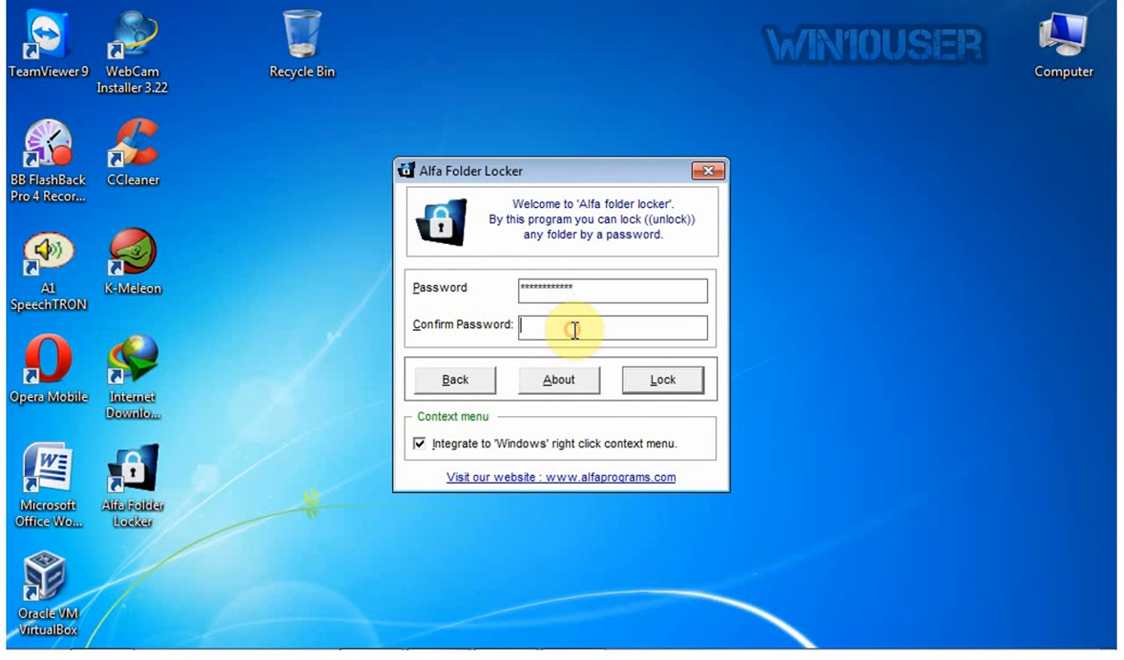
mouse_move(594, 315)
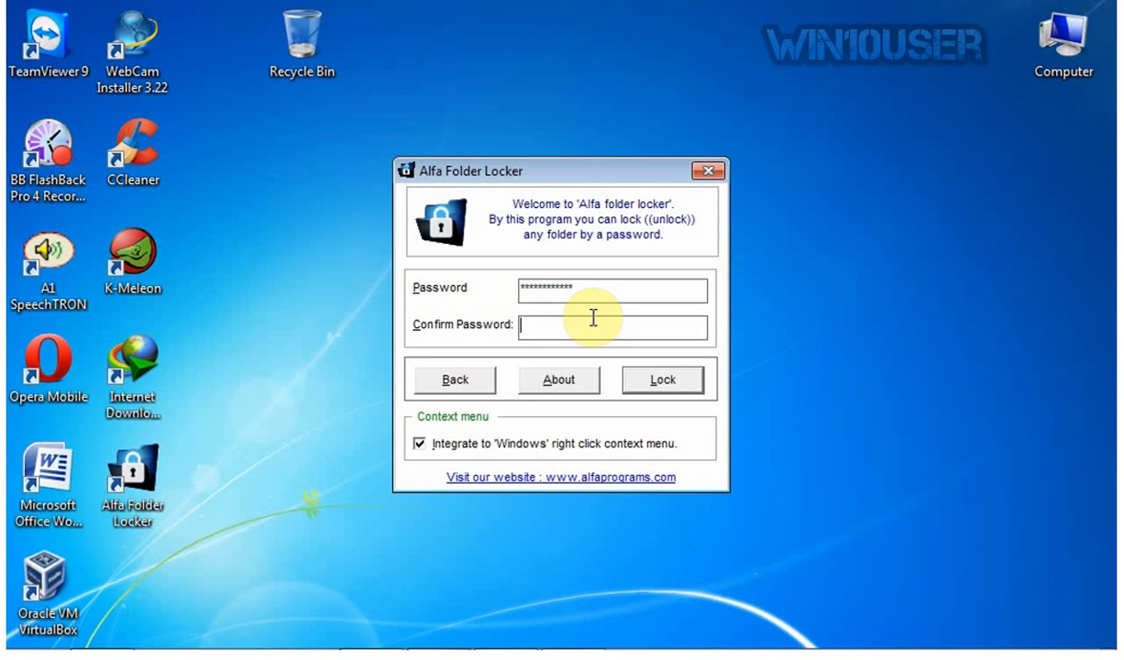
text(**)
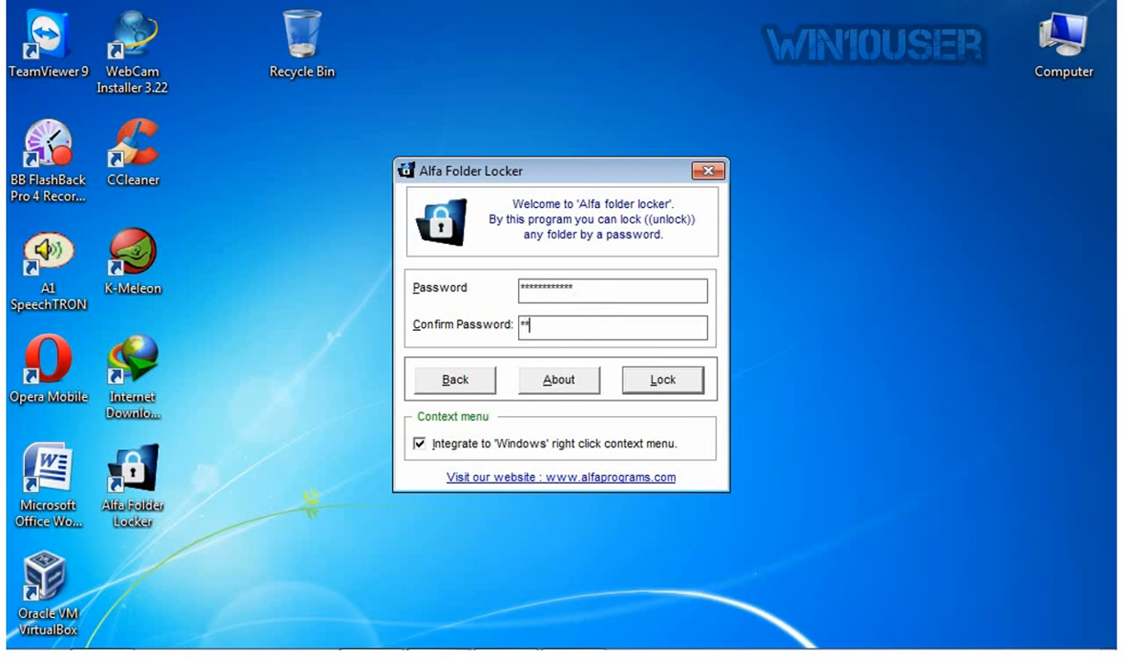
text(********)
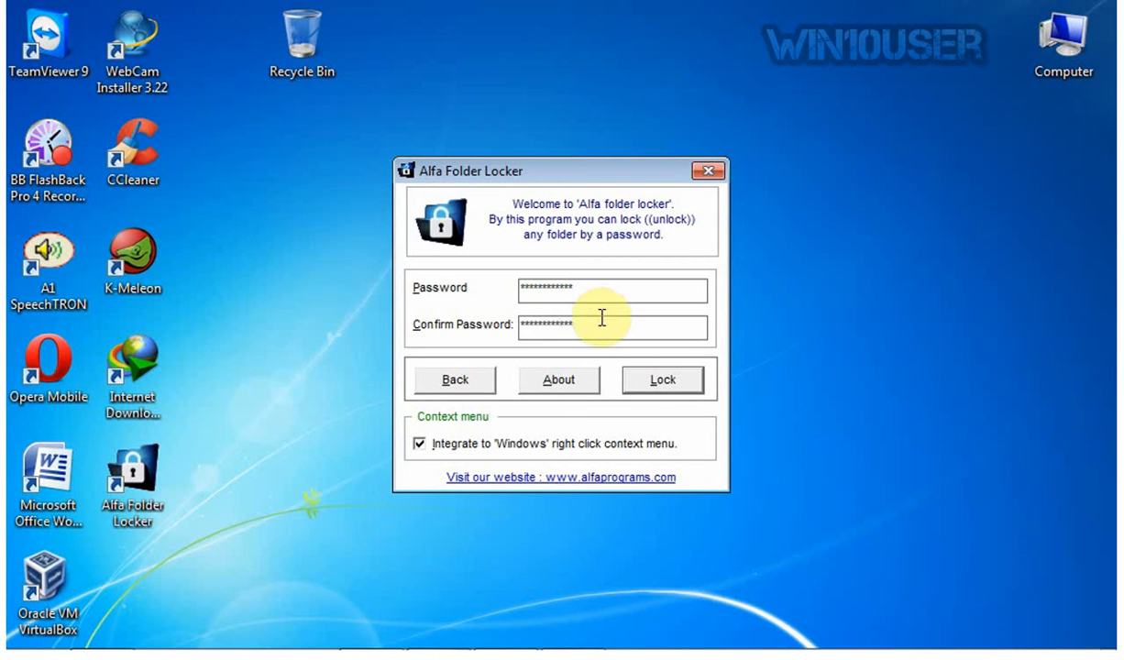
click(660, 379)
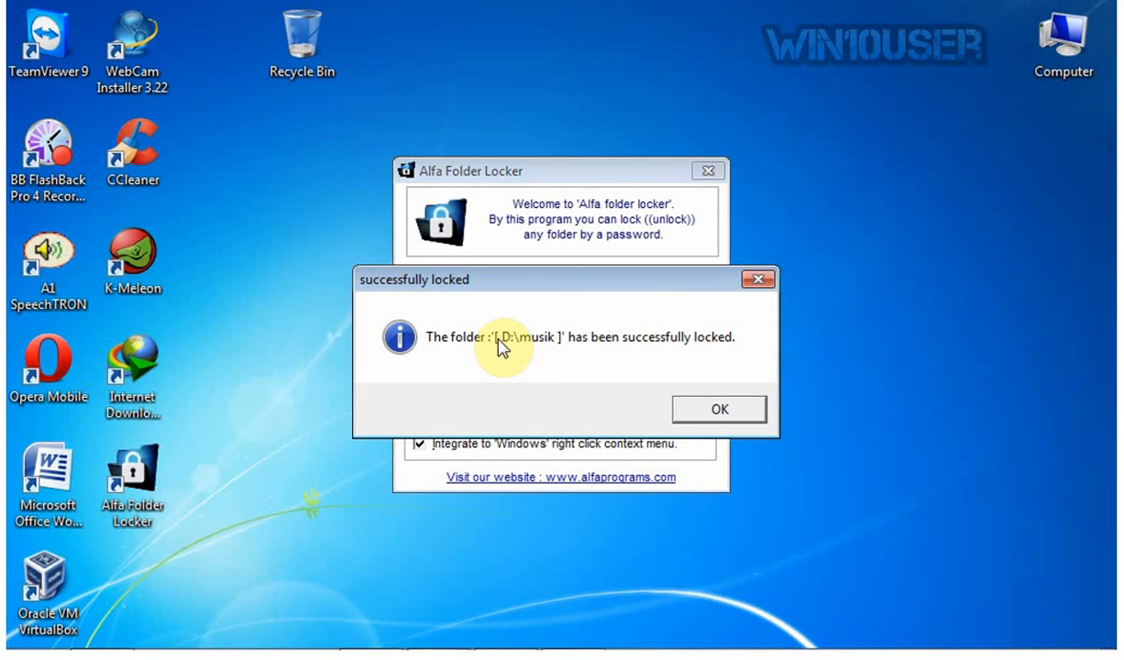
mouse_move(657, 359)
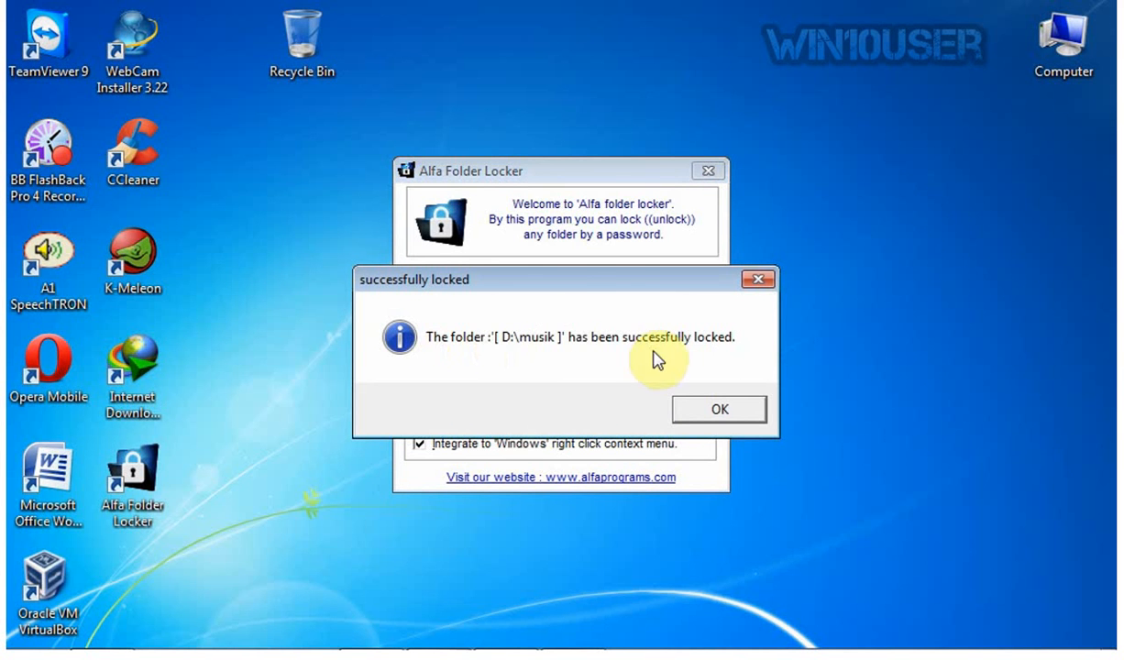
Browse Computer > Local Disk (D:) > musik in Explorer to confirm it appears empty, then close the window
click(719, 407)
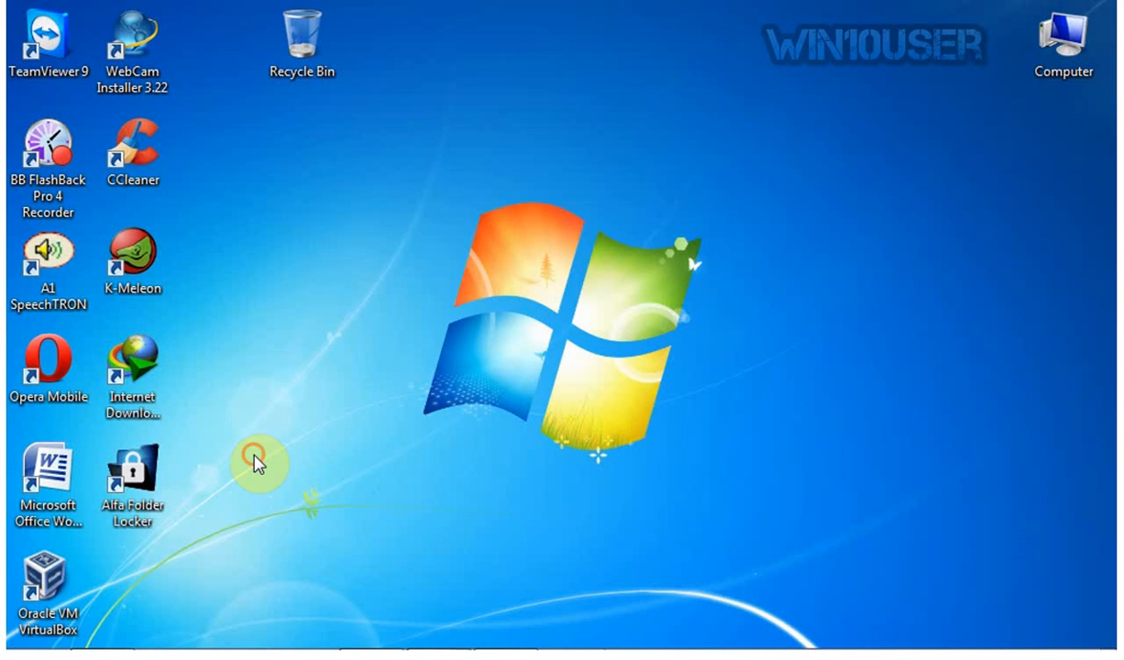
double_click(1063, 40)
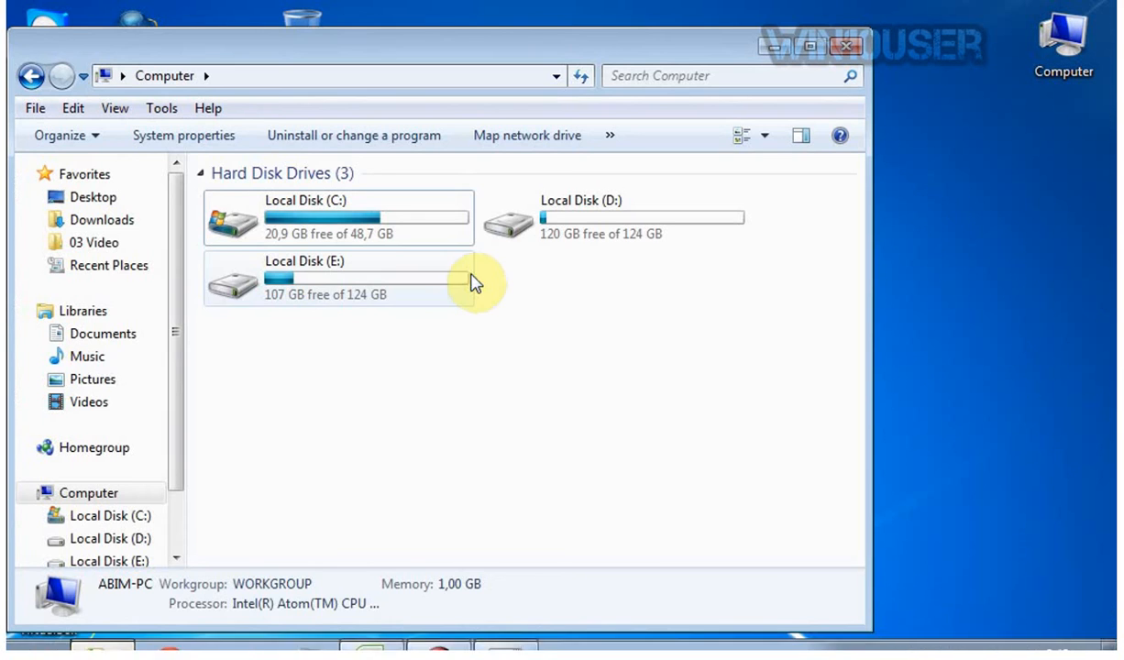
click(605, 216)
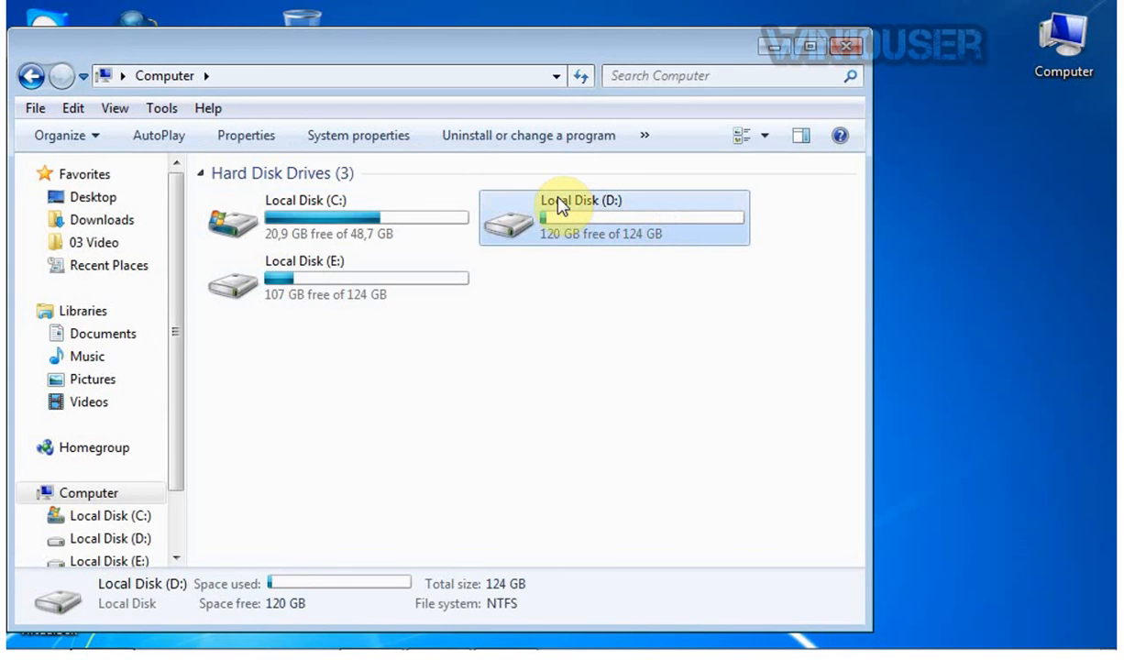
double_click(613, 217)
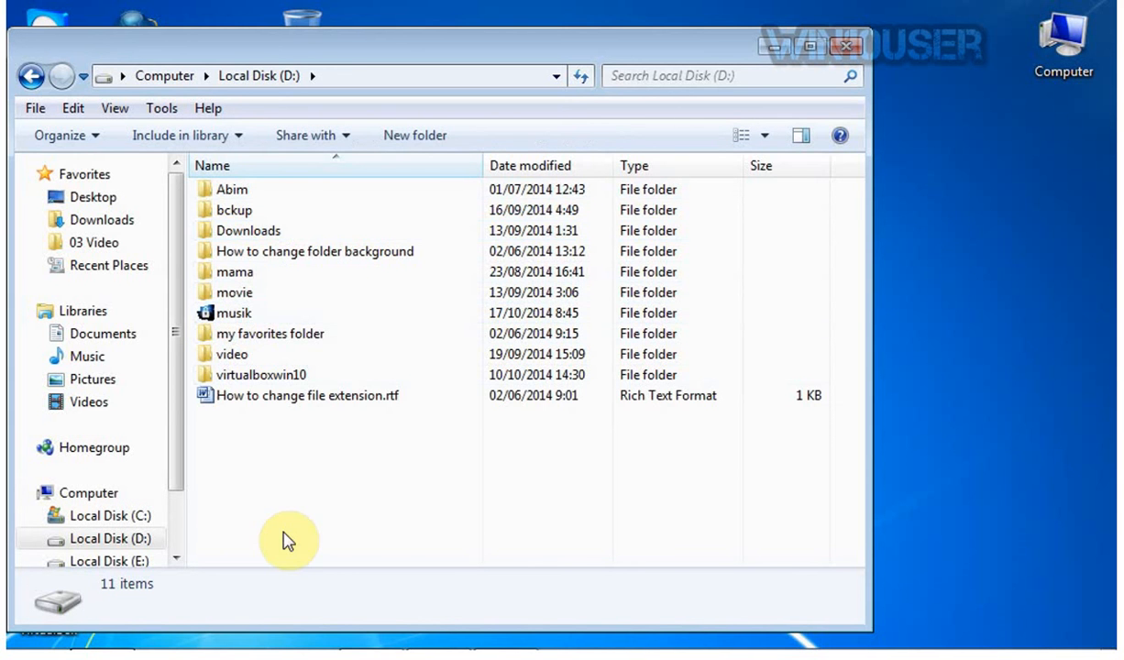
double_click(235, 312)
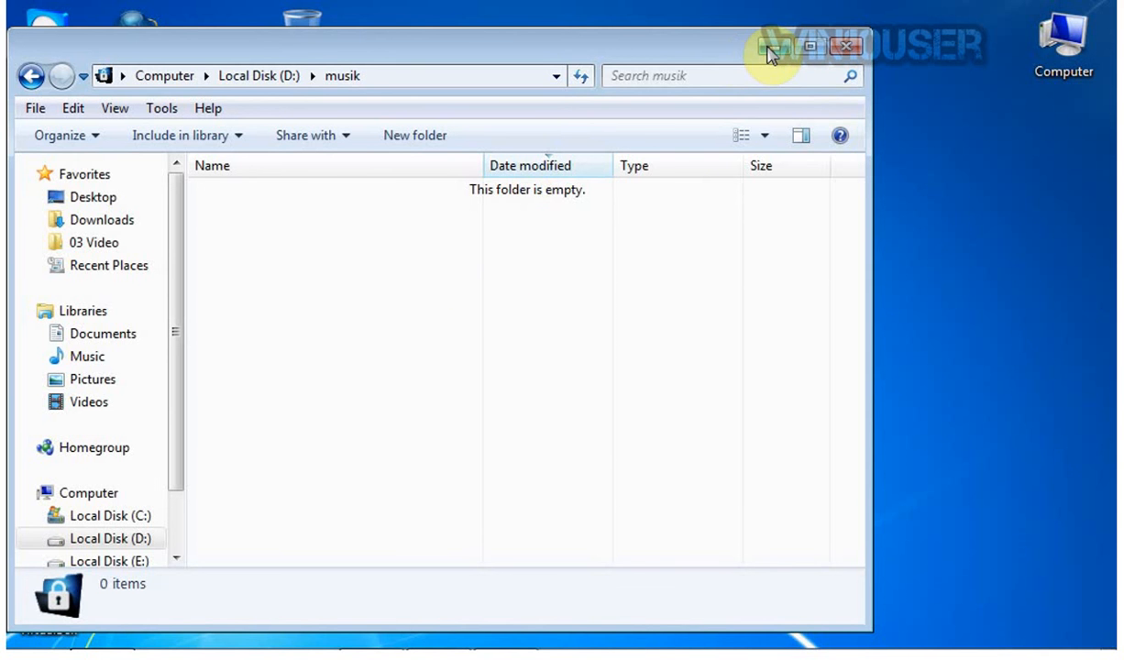
click(843, 46)
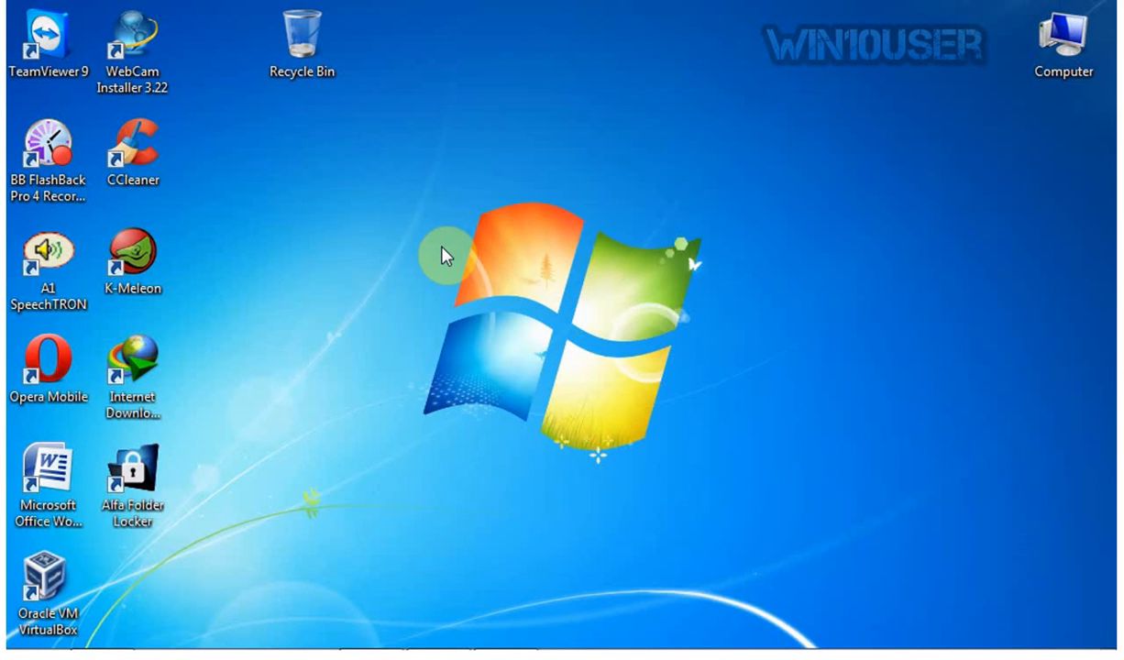
Relaunch Alfa Folder Locker from the desktop shortcut, select D:\musik and proceed to its unlock password prompt
double_click(132, 476)
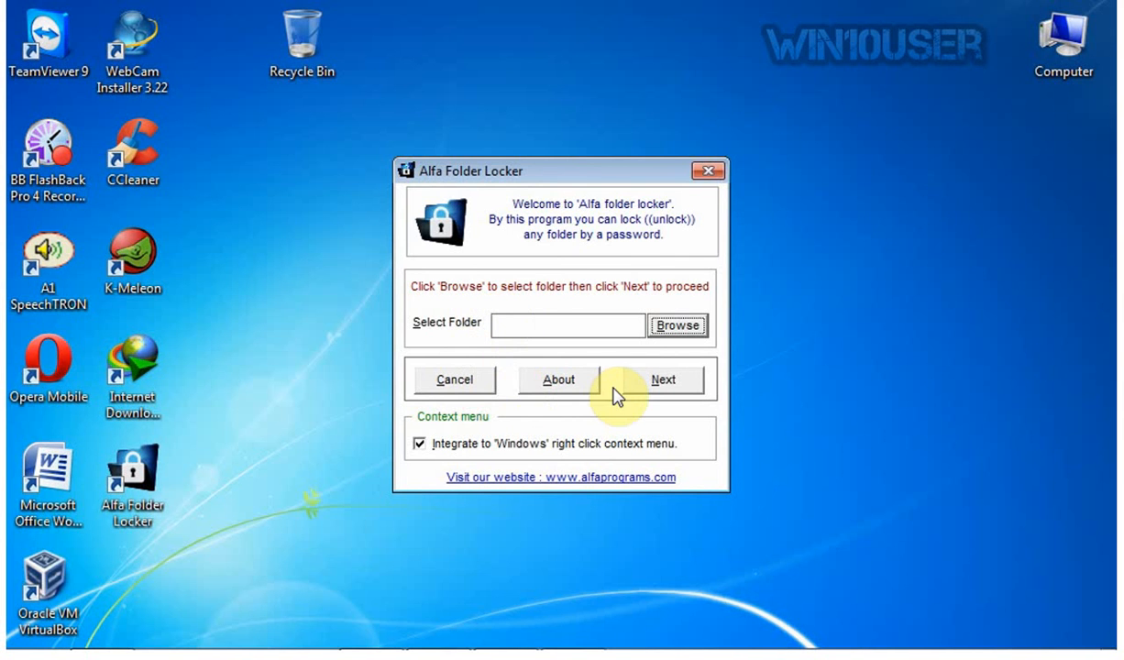
mouse_move(495, 203)
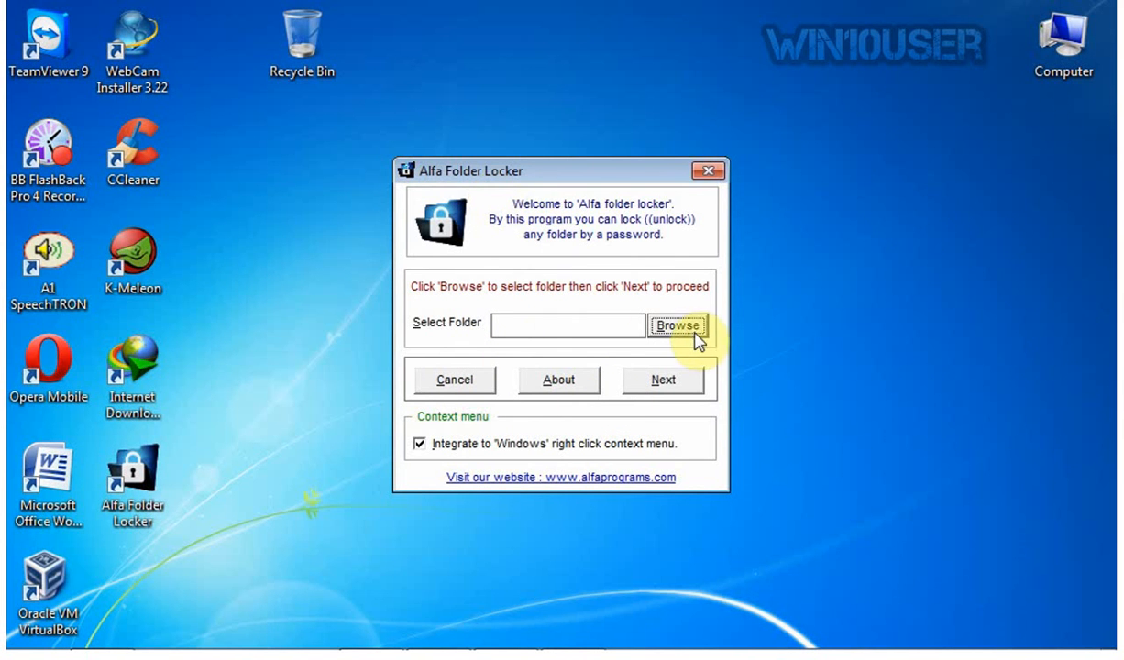
click(678, 326)
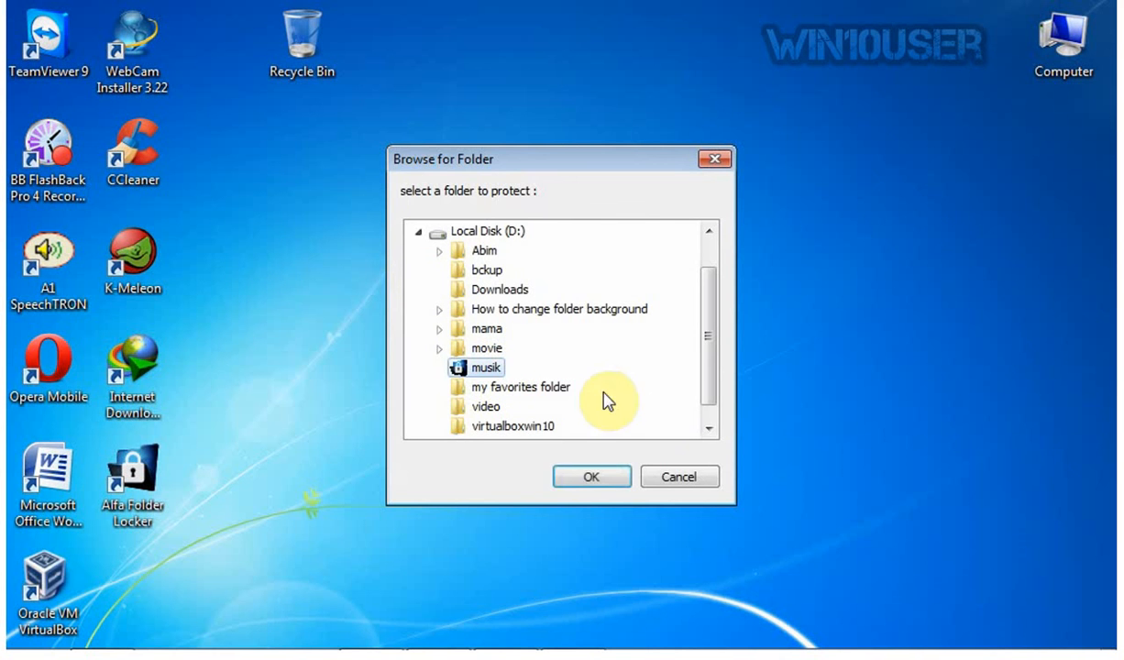
click(592, 476)
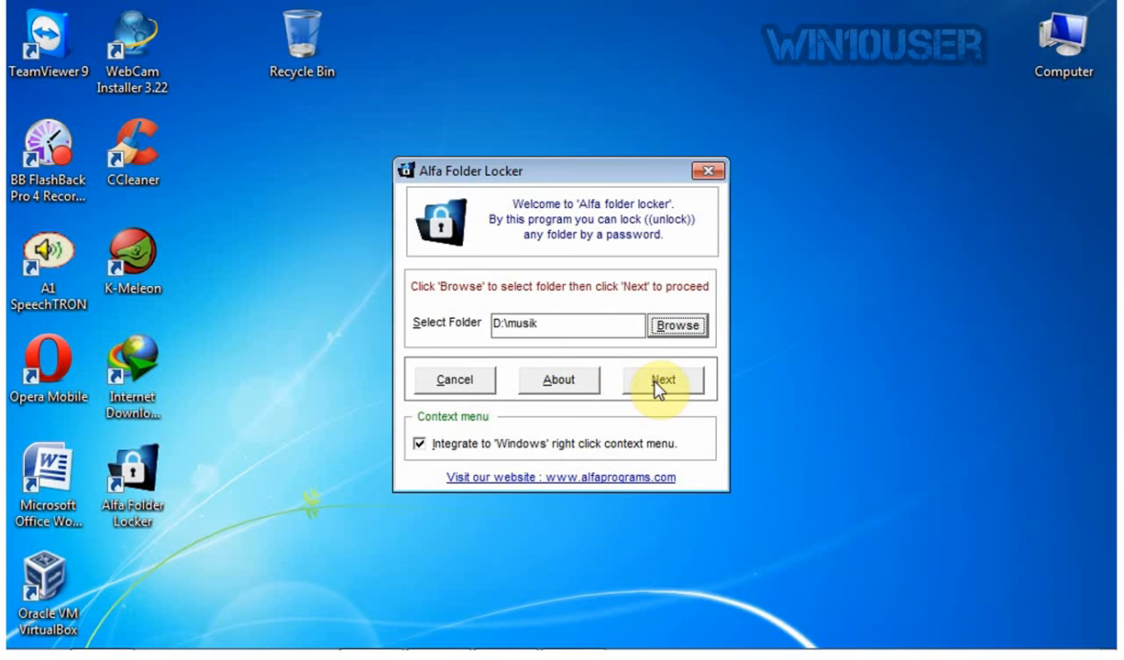
click(664, 380)
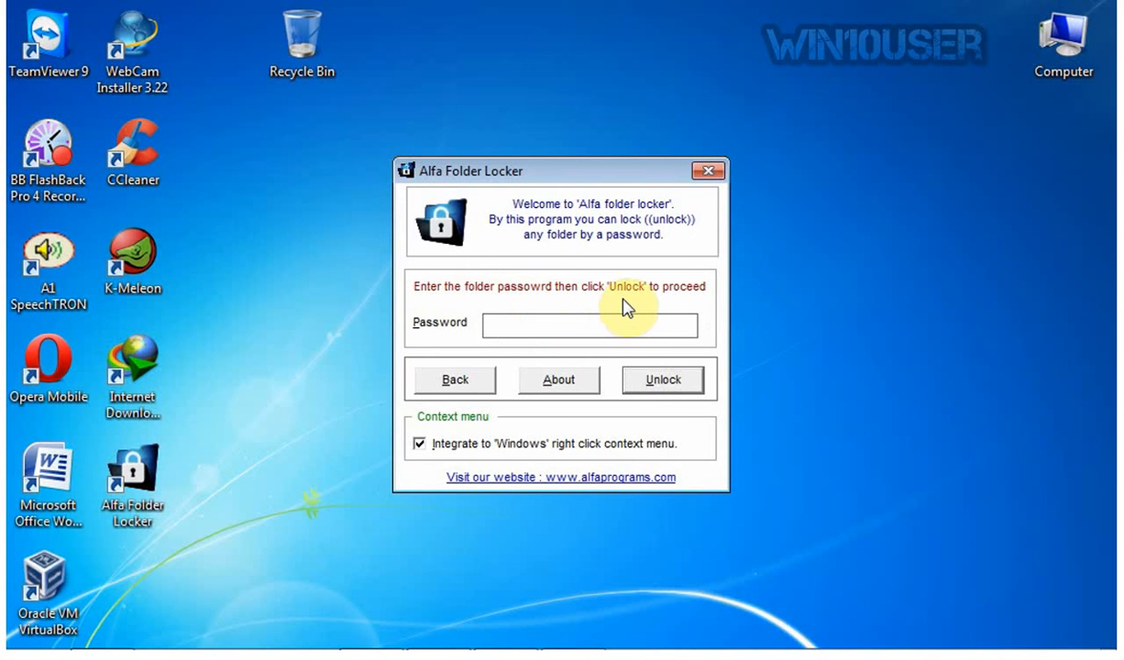